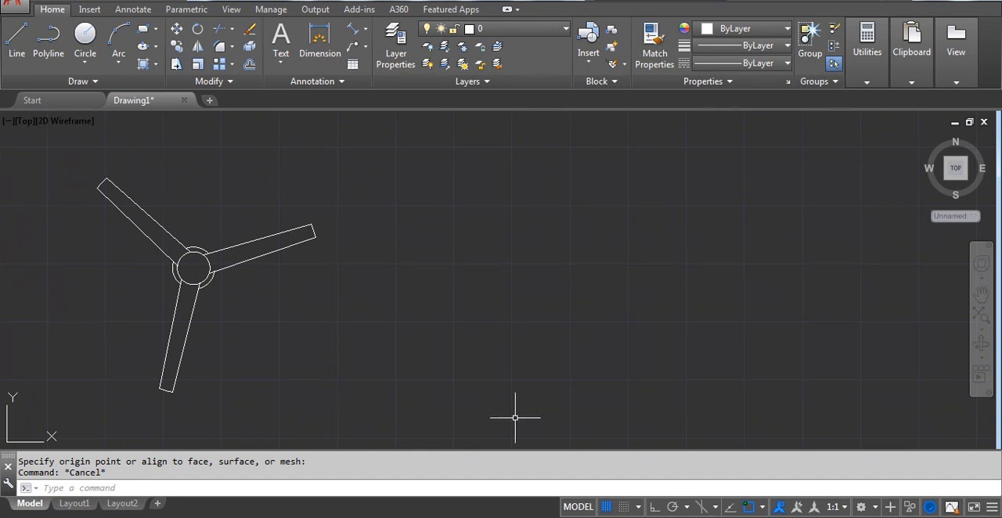
mouse_move(144, 323)
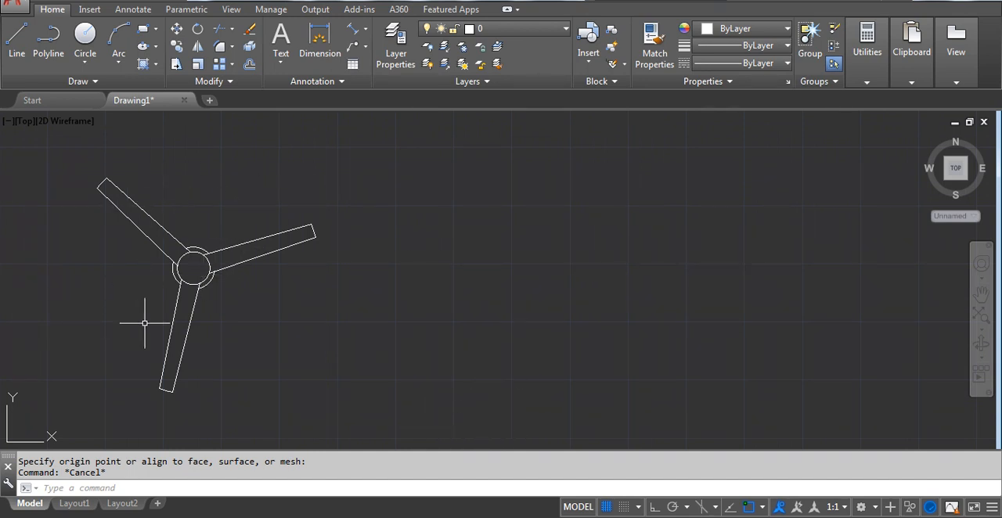
mouse_move(229, 348)
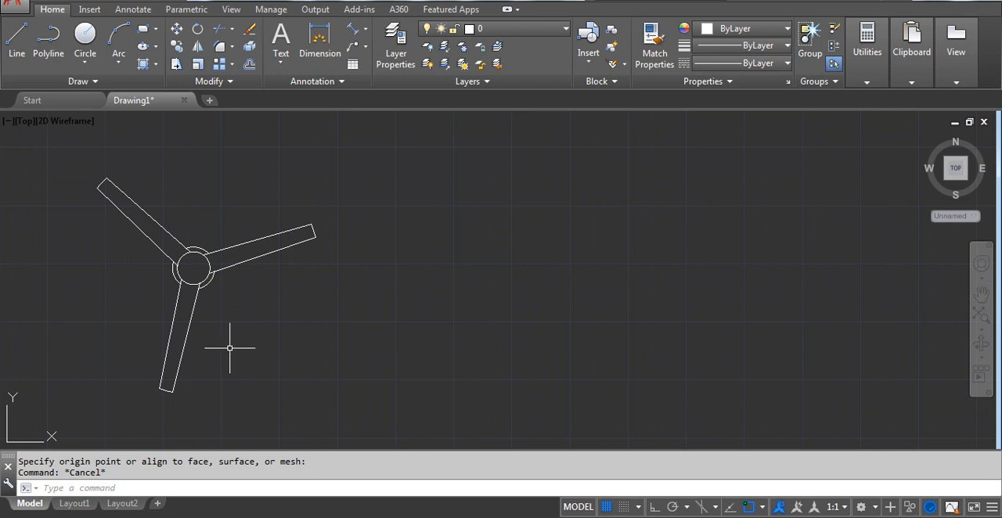
mouse_move(227, 362)
type("C")
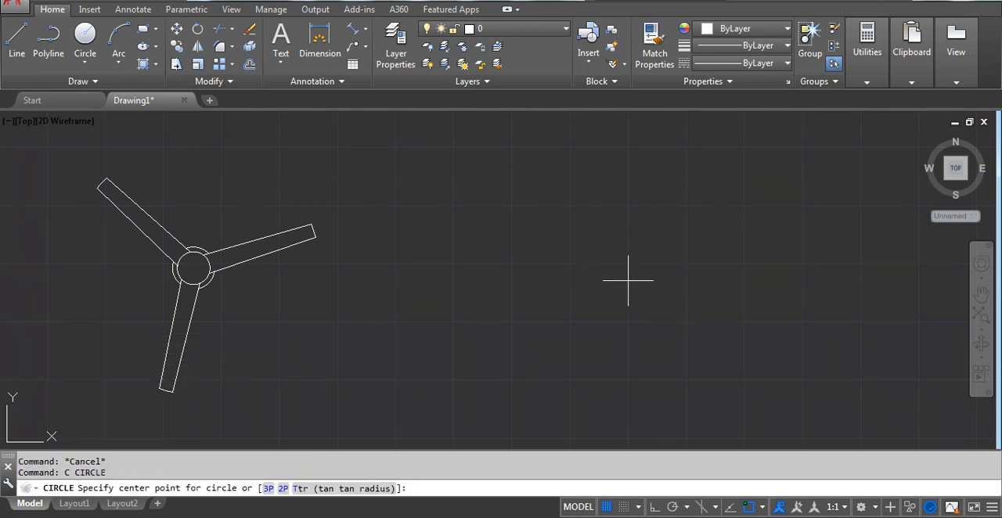
Draw a 54-inch-diameter circle and a 9-inch circle on the same centre.
left_click(242, 438)
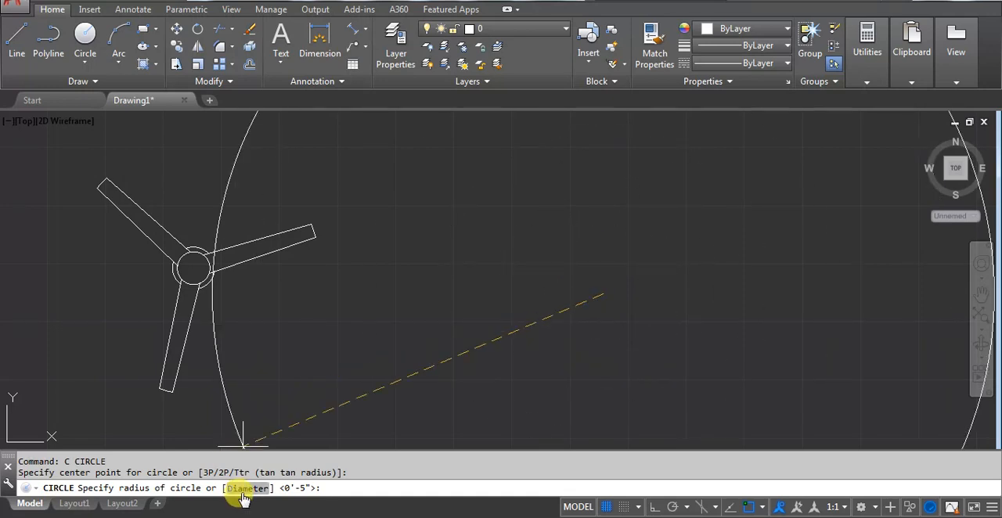
type("D")
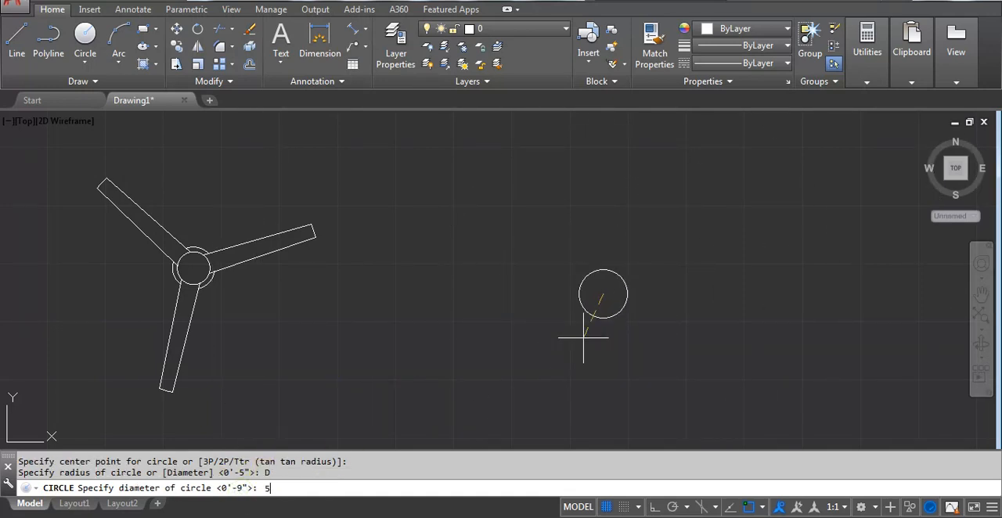
type("4")
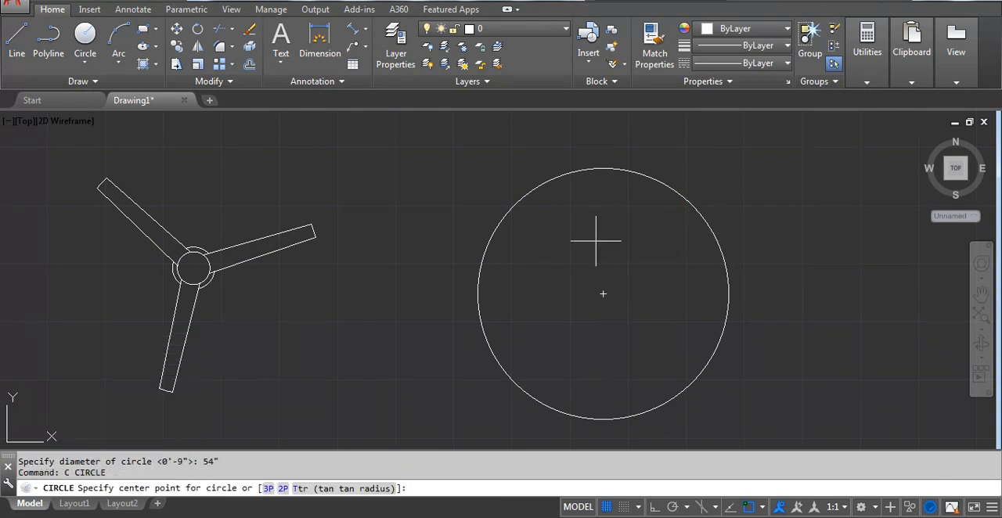
left_click(602, 294)
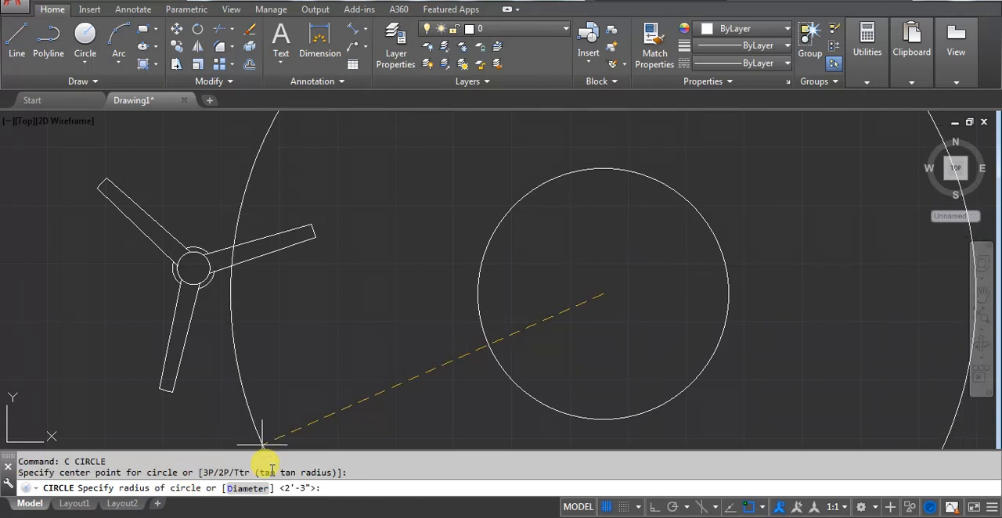
type("9")
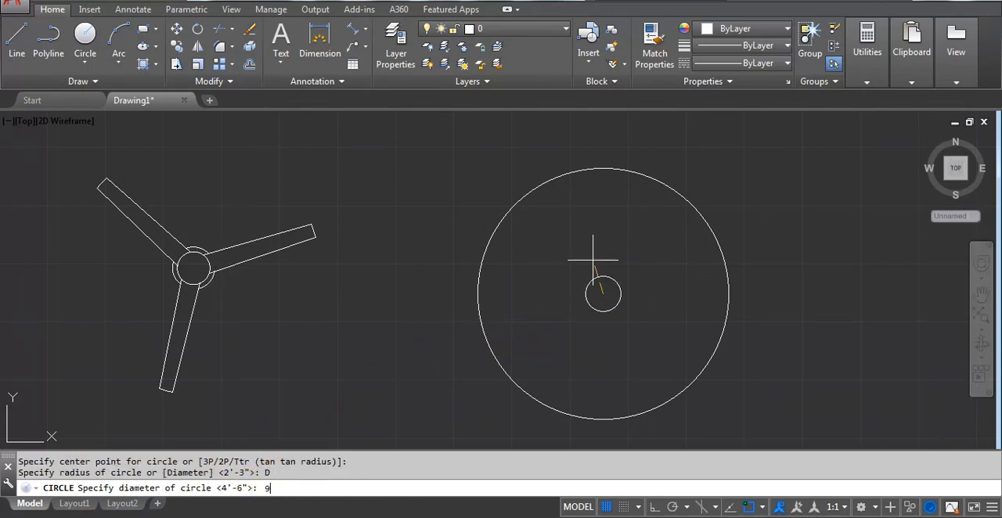
key("enter")
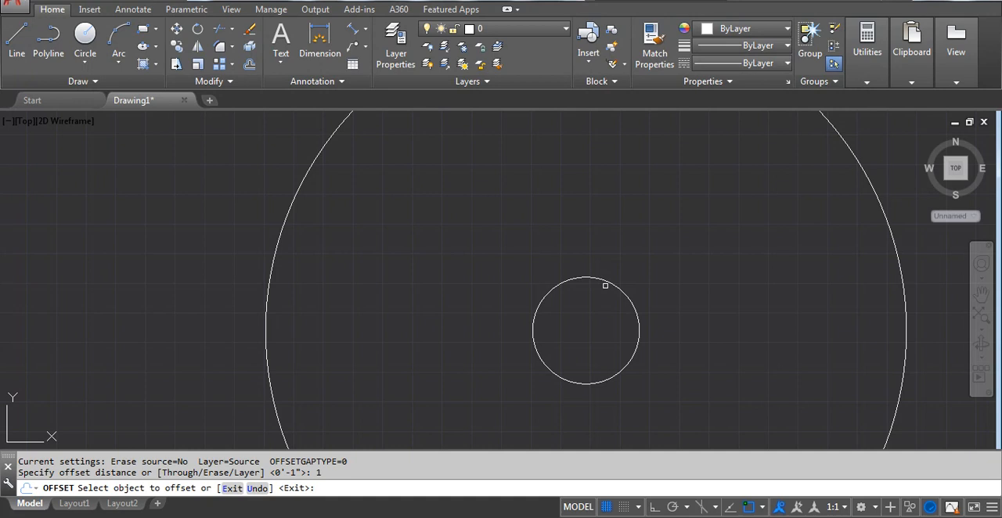
Offset the small circle 1 inch outward and draw a vertical line up to the large circle.
left_click(582, 285)
type("L")
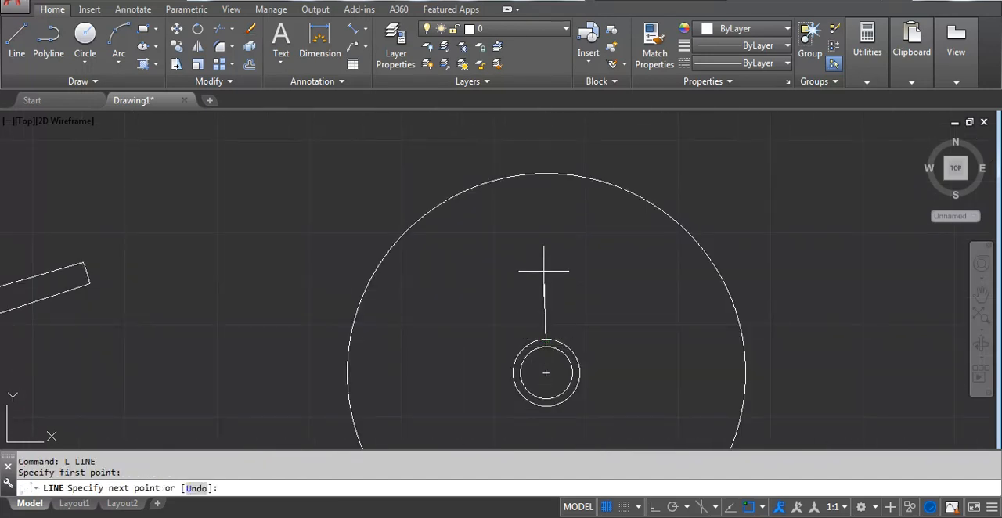
left_click(545, 344)
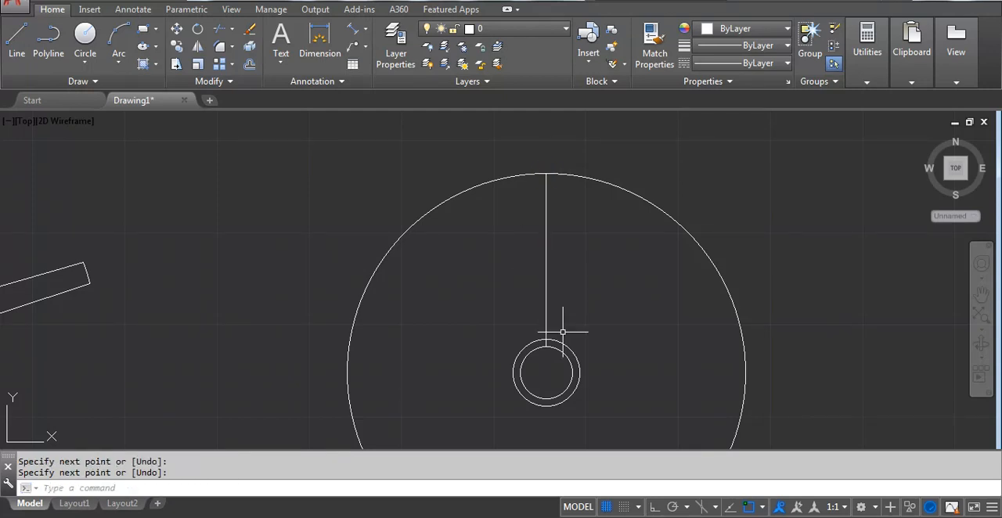
mouse_move(560, 332)
type("2")
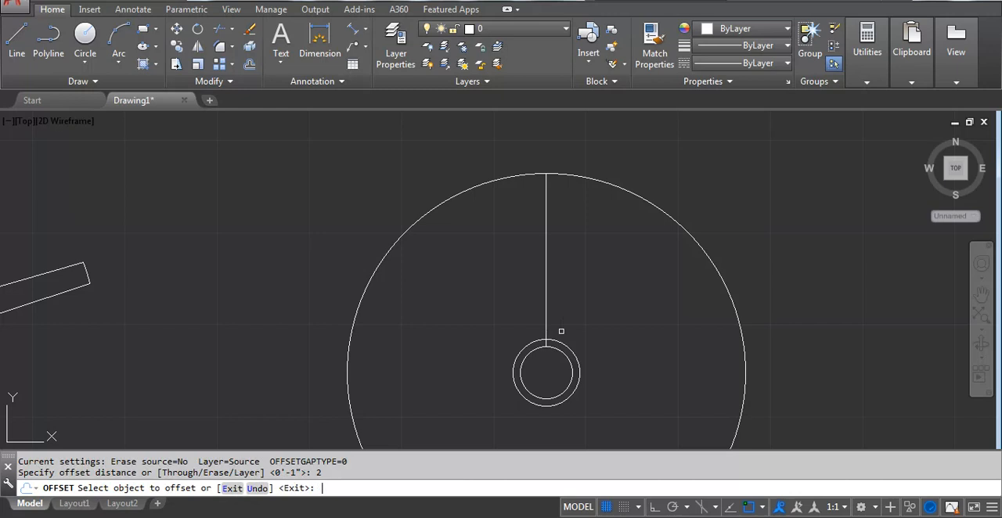
Offset the line 2 inches each side and trim the side lines at the hub ring.
left_click(545, 258)
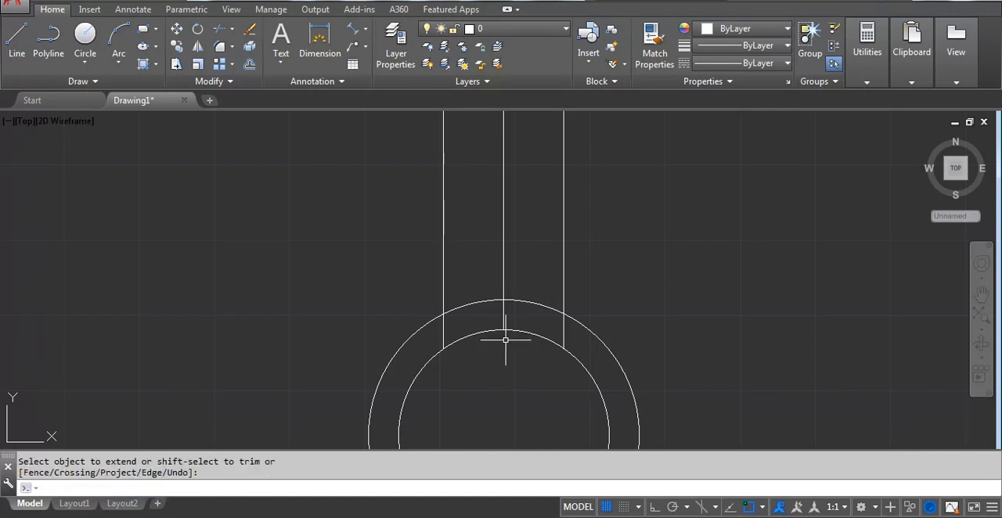
type("tr")
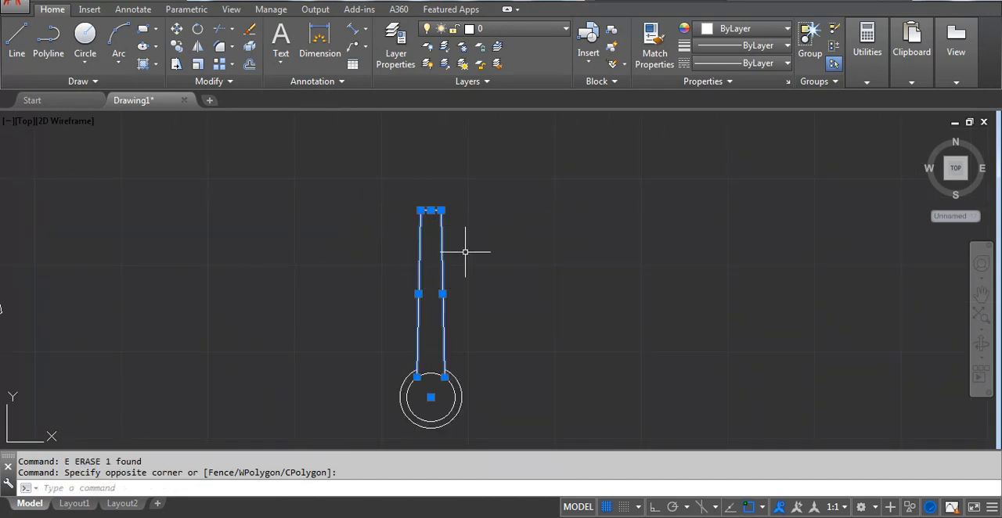
mouse_move(460, 250)
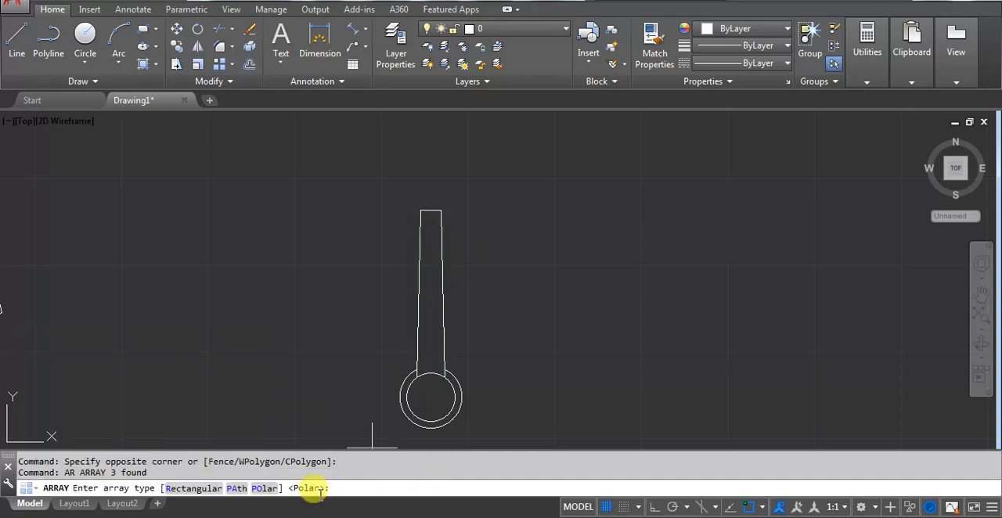
Polar-array the blade into 3 items over 360° about the hub centre.
type("PO")
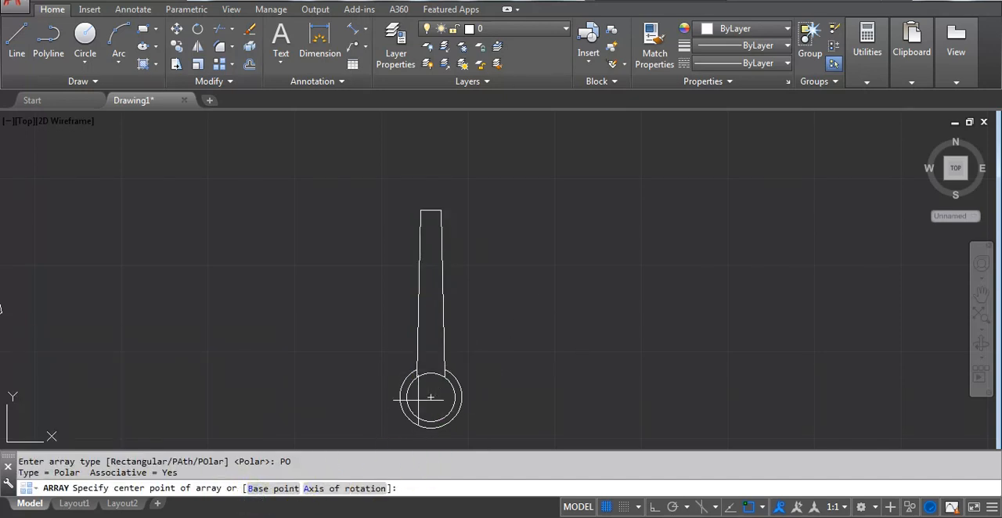
left_click(429, 398)
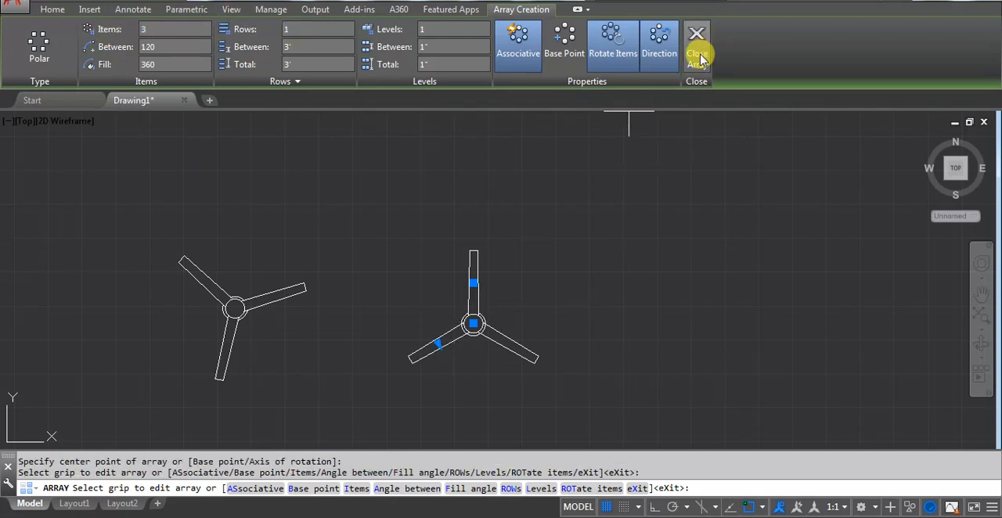
left_click(695, 44)
type("B")
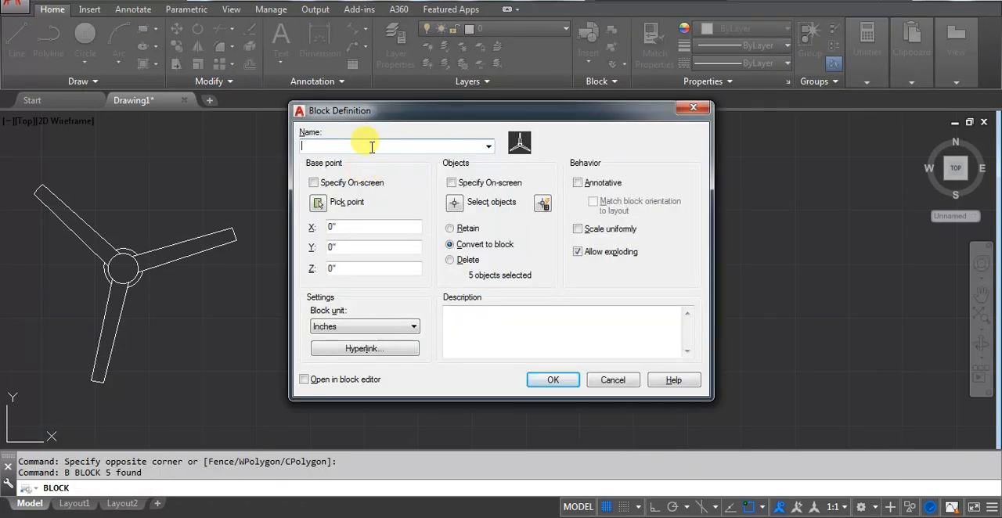
Save the whole three-blade fan as a block named fan.
type("fan")
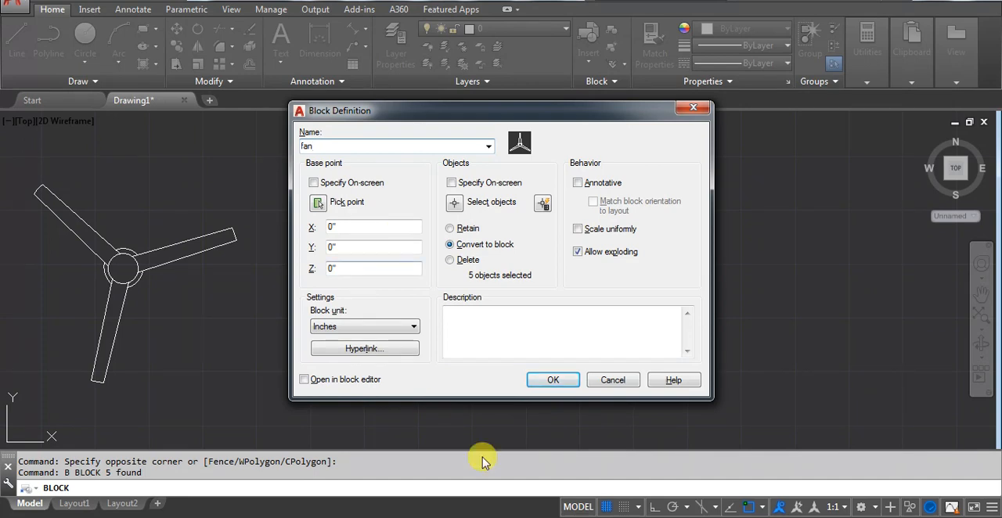
left_click(552, 379)
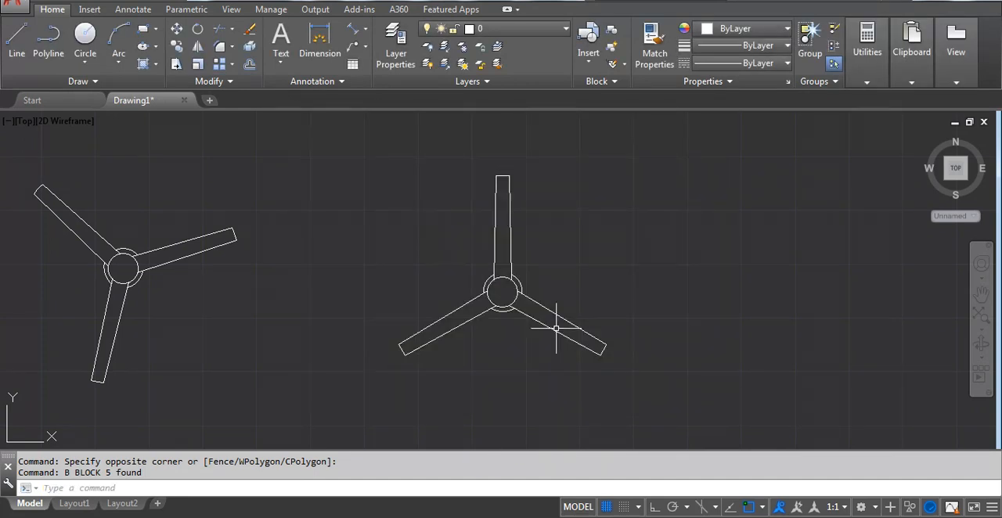
Drag the fan block to the right, away from the original fan.
left_click(555, 329)
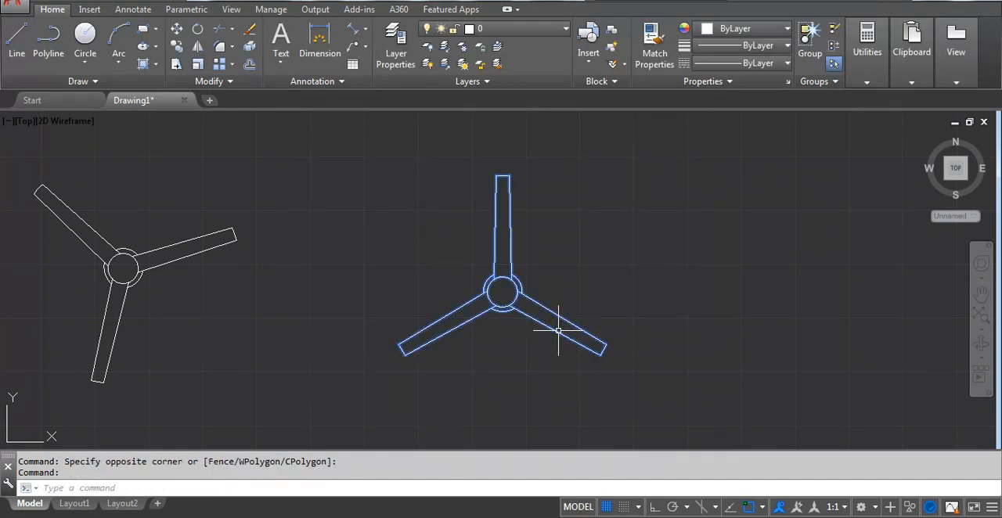
left_click_drag(558, 330, 718, 304)
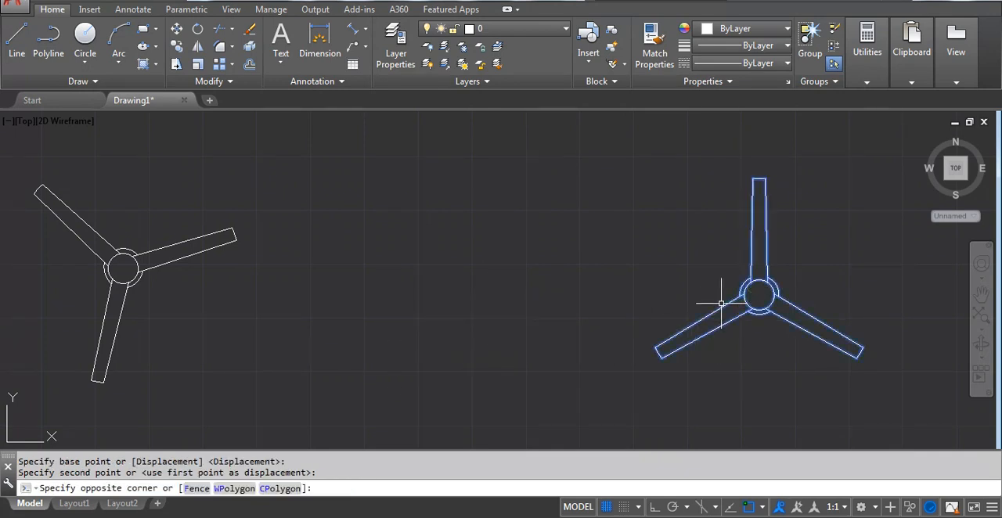